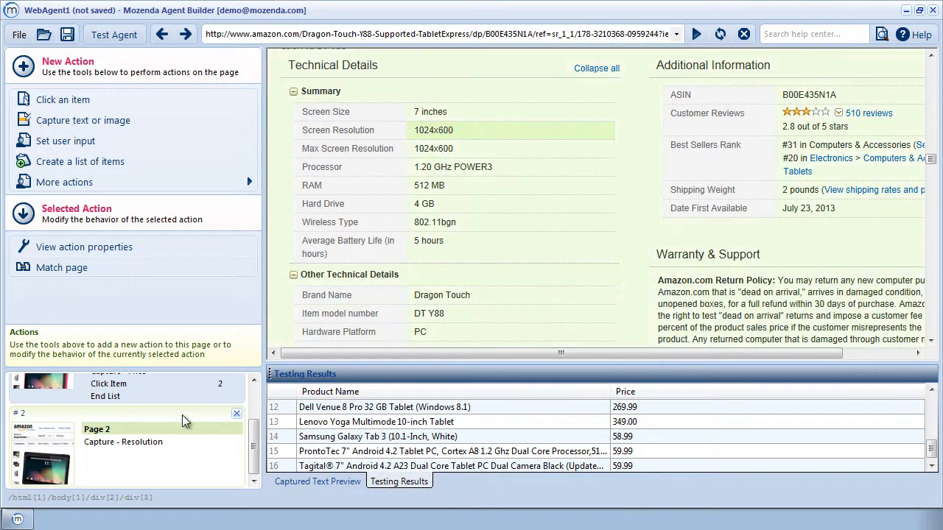
Select the 'Capture - Resolution' action under Page 2 to show its 1024x600 value
{"action": "left_click", "coordinate": [123, 442]}
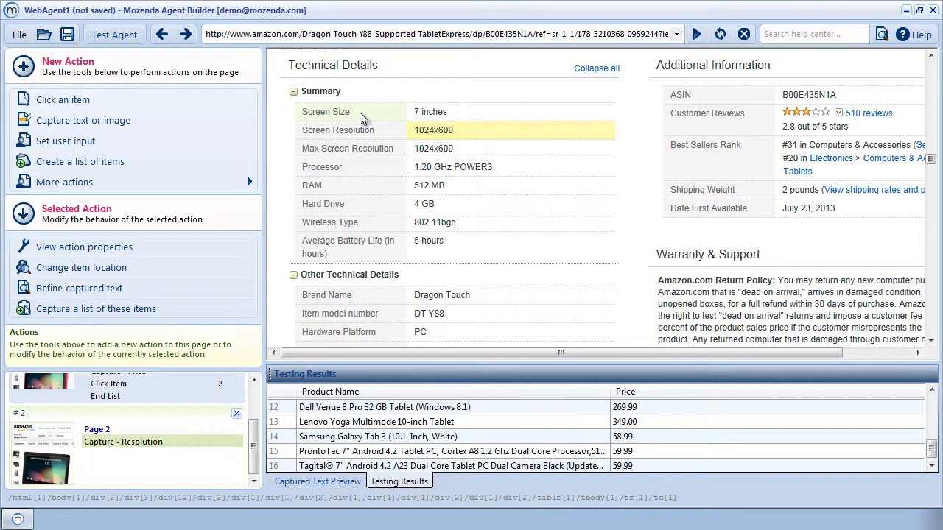
{"action": "mouse_move", "coordinate": [368, 116]}
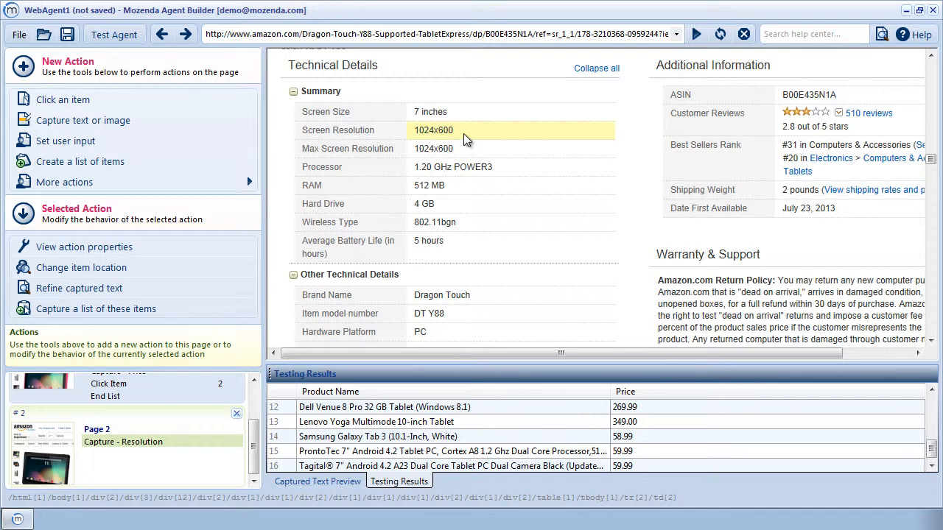
{"action": "mouse_move", "coordinate": [466, 137]}
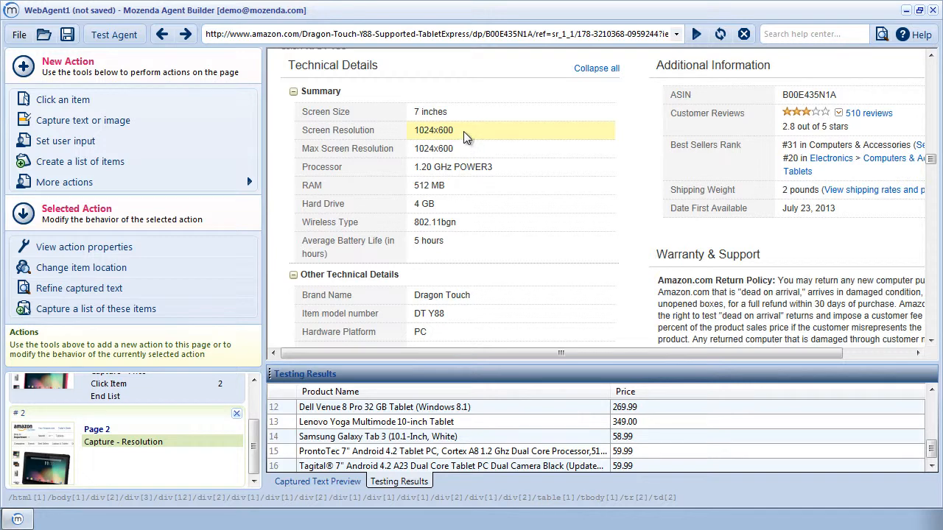
{"action": "mouse_move", "coordinate": [455, 139]}
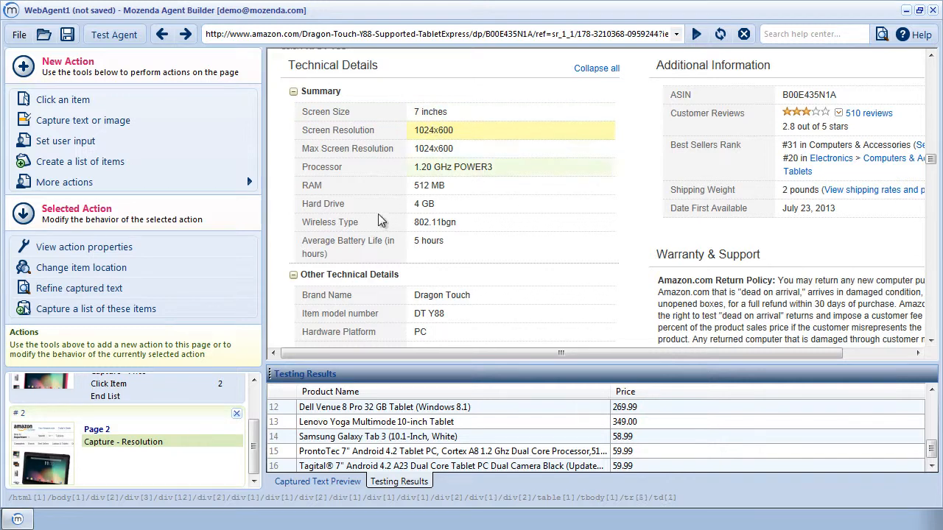
Choose Refine item location > Associate with nearby text for the Resolution capture
{"action": "right_click", "coordinate": [95, 441]}
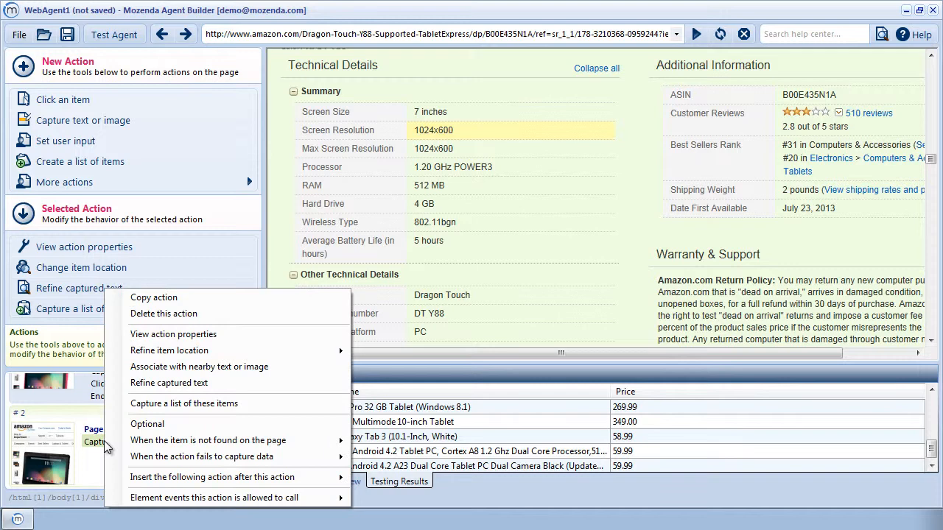
{"action": "mouse_move", "coordinate": [169, 350]}
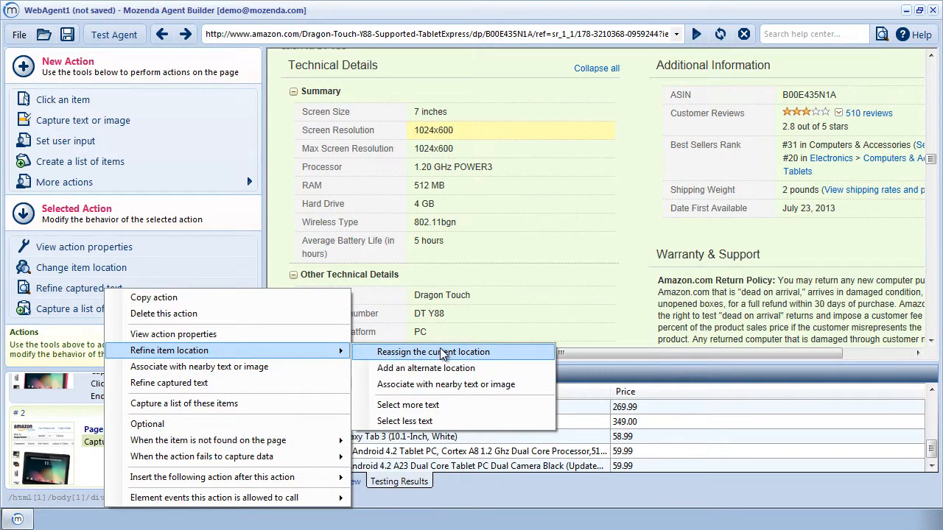
{"action": "mouse_move", "coordinate": [446, 384]}
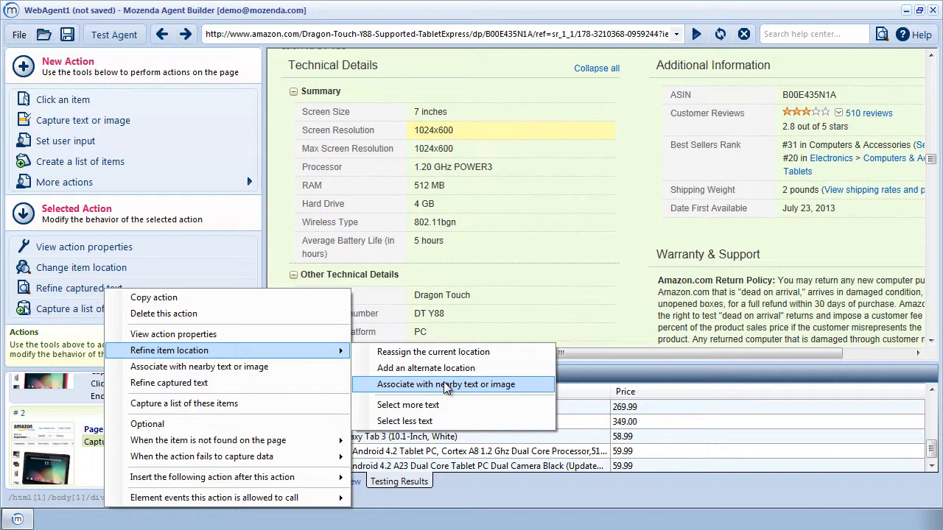
{"action": "left_click", "coordinate": [448, 385]}
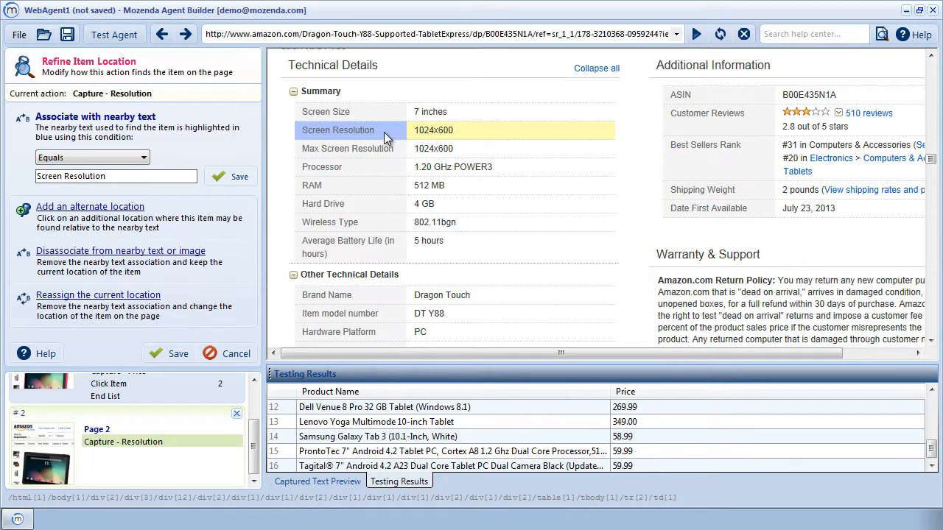
Edit the 'Screen Resolution' nearby-text anchor, keeping the Equals condition
{"action": "left_click", "coordinate": [116, 176]}
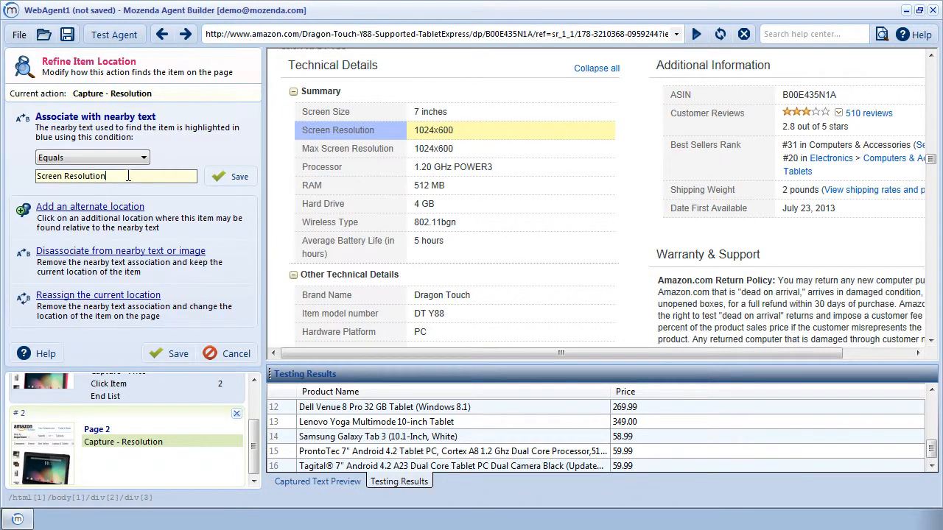